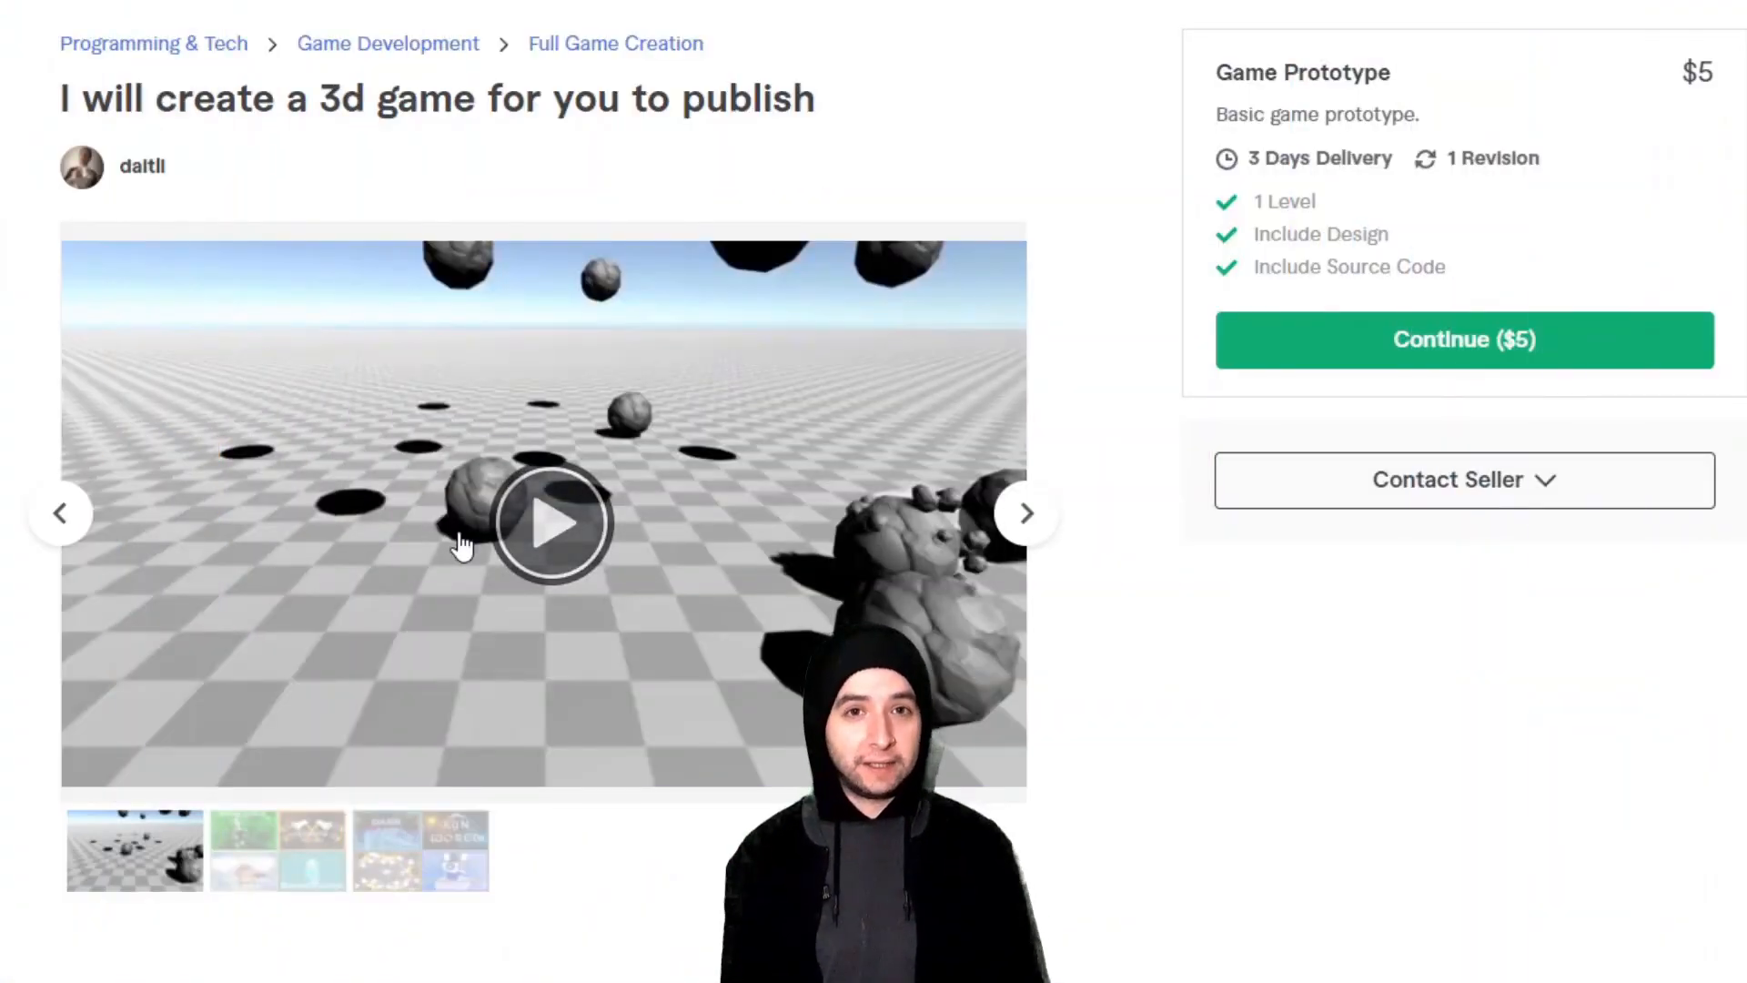
- Advance the gig gallery from the falling rocks image to the rhino herd image
left_click(546, 524)
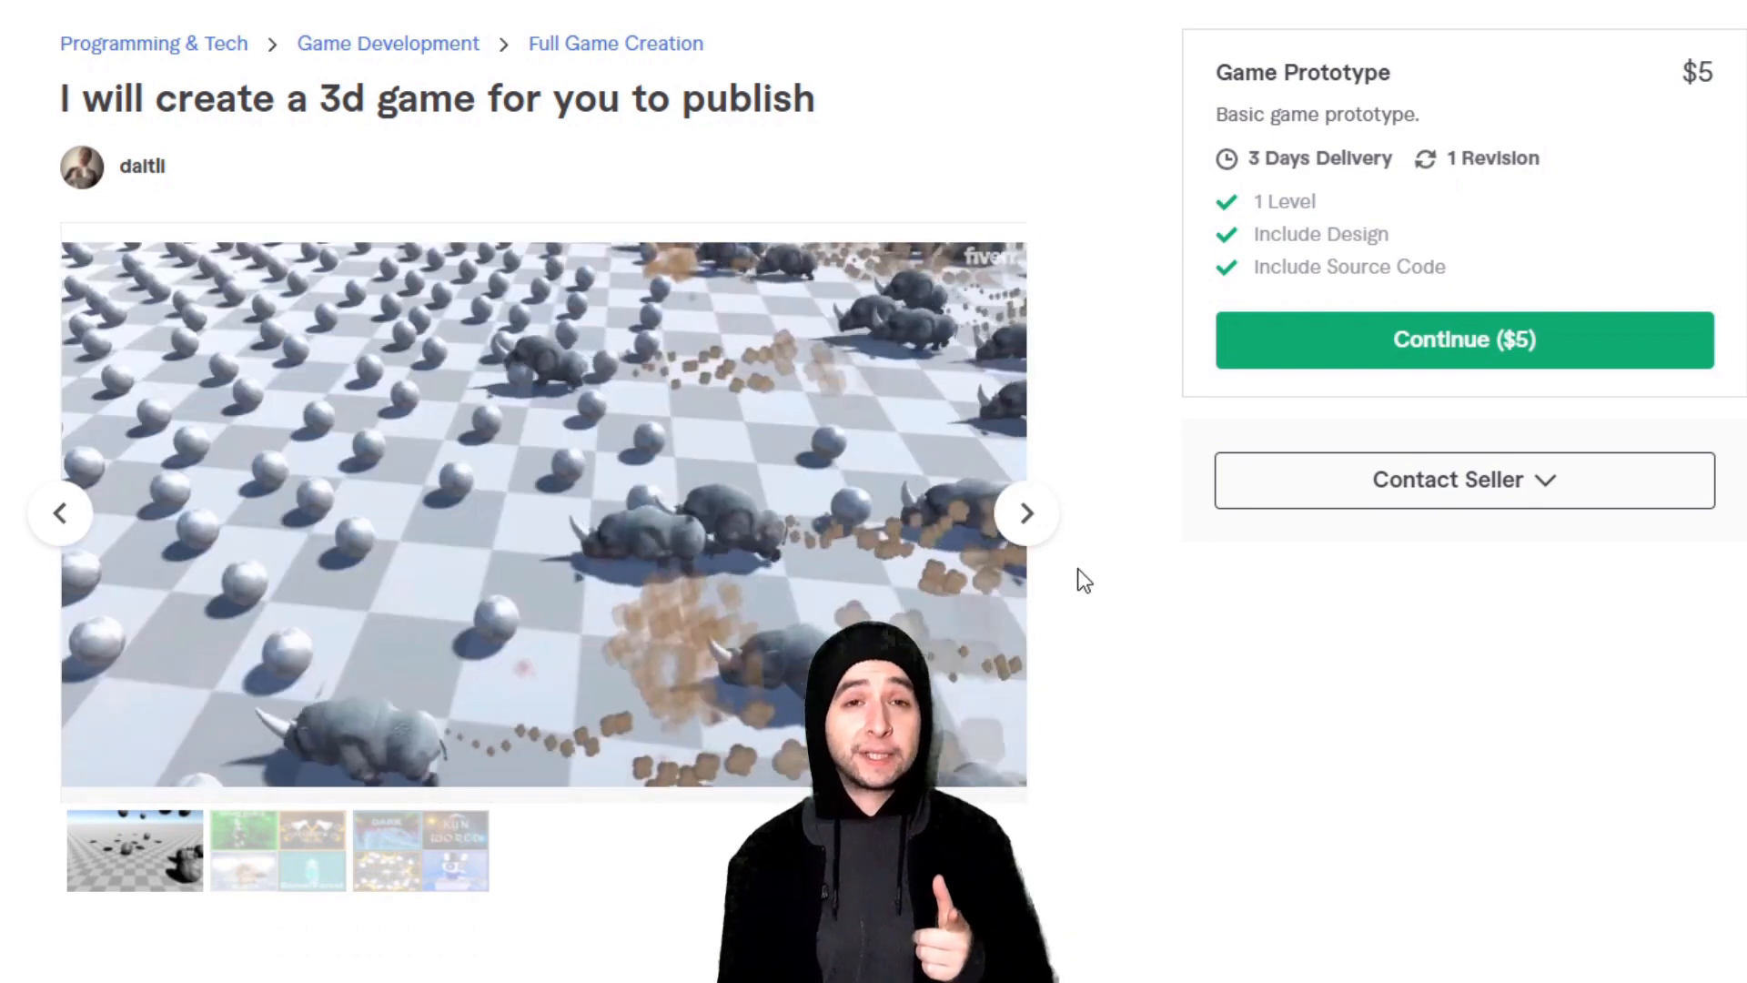
left_click(542, 512)
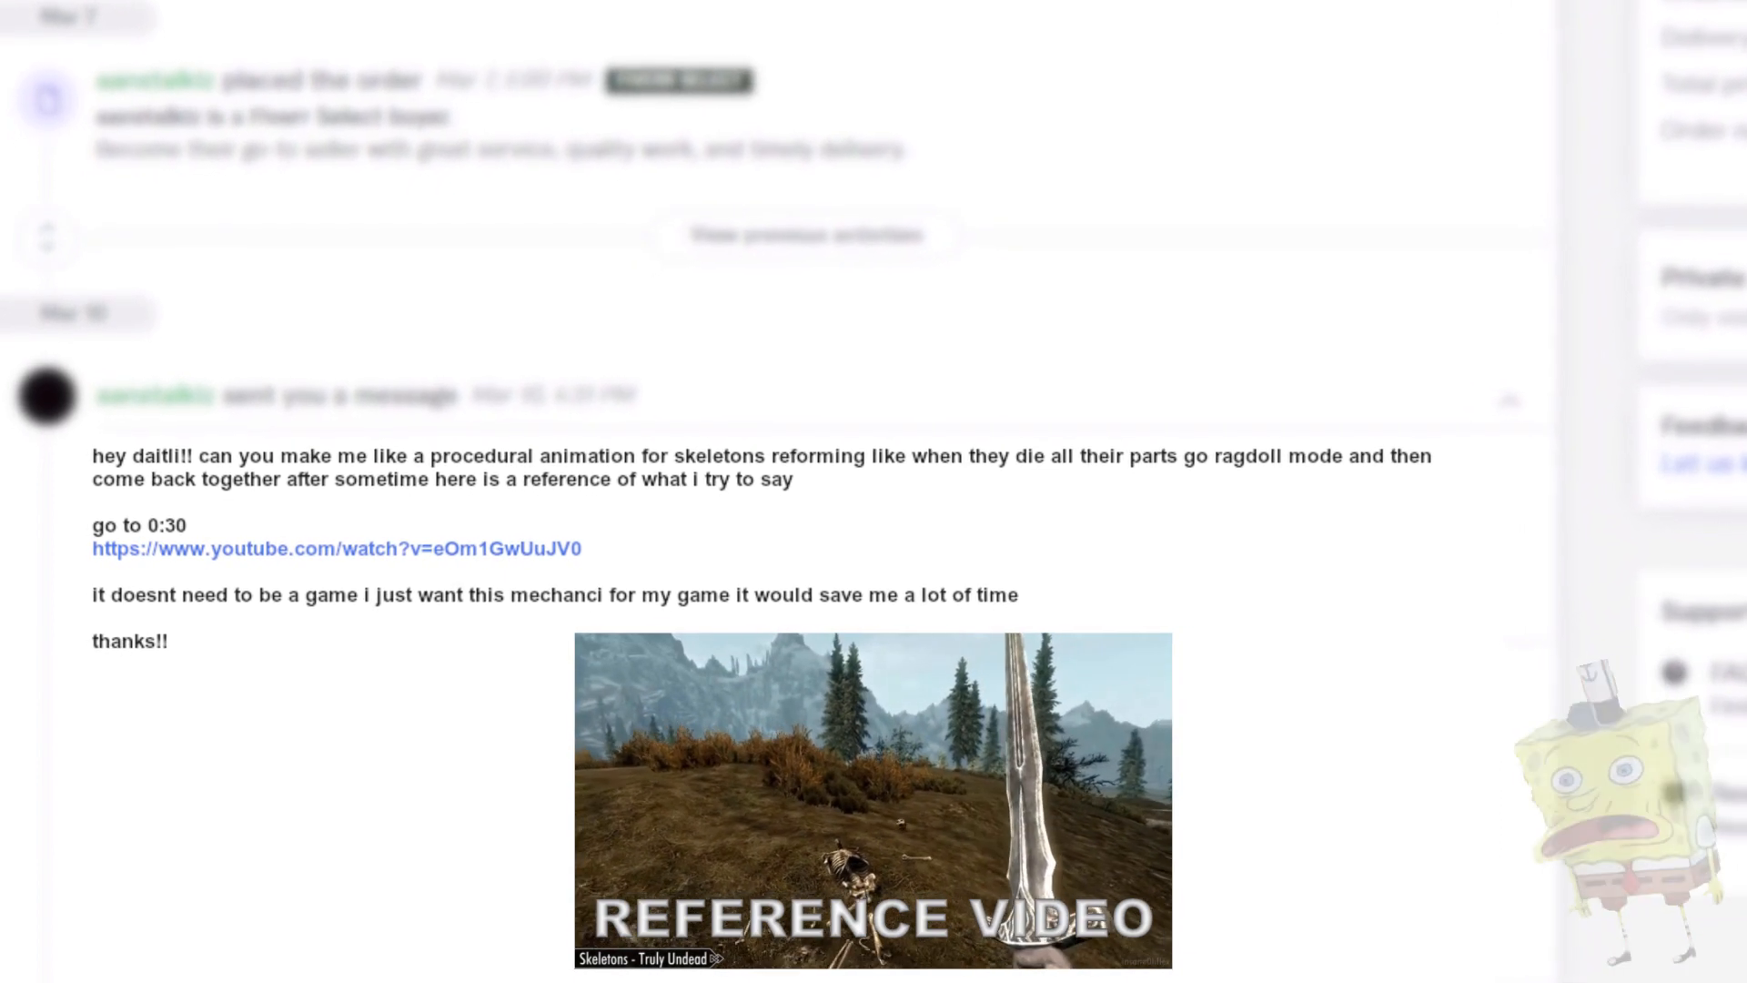
- Scroll up to the buyer's skeleton ragdoll-reassembly request with its reference video
scroll("up", 3)
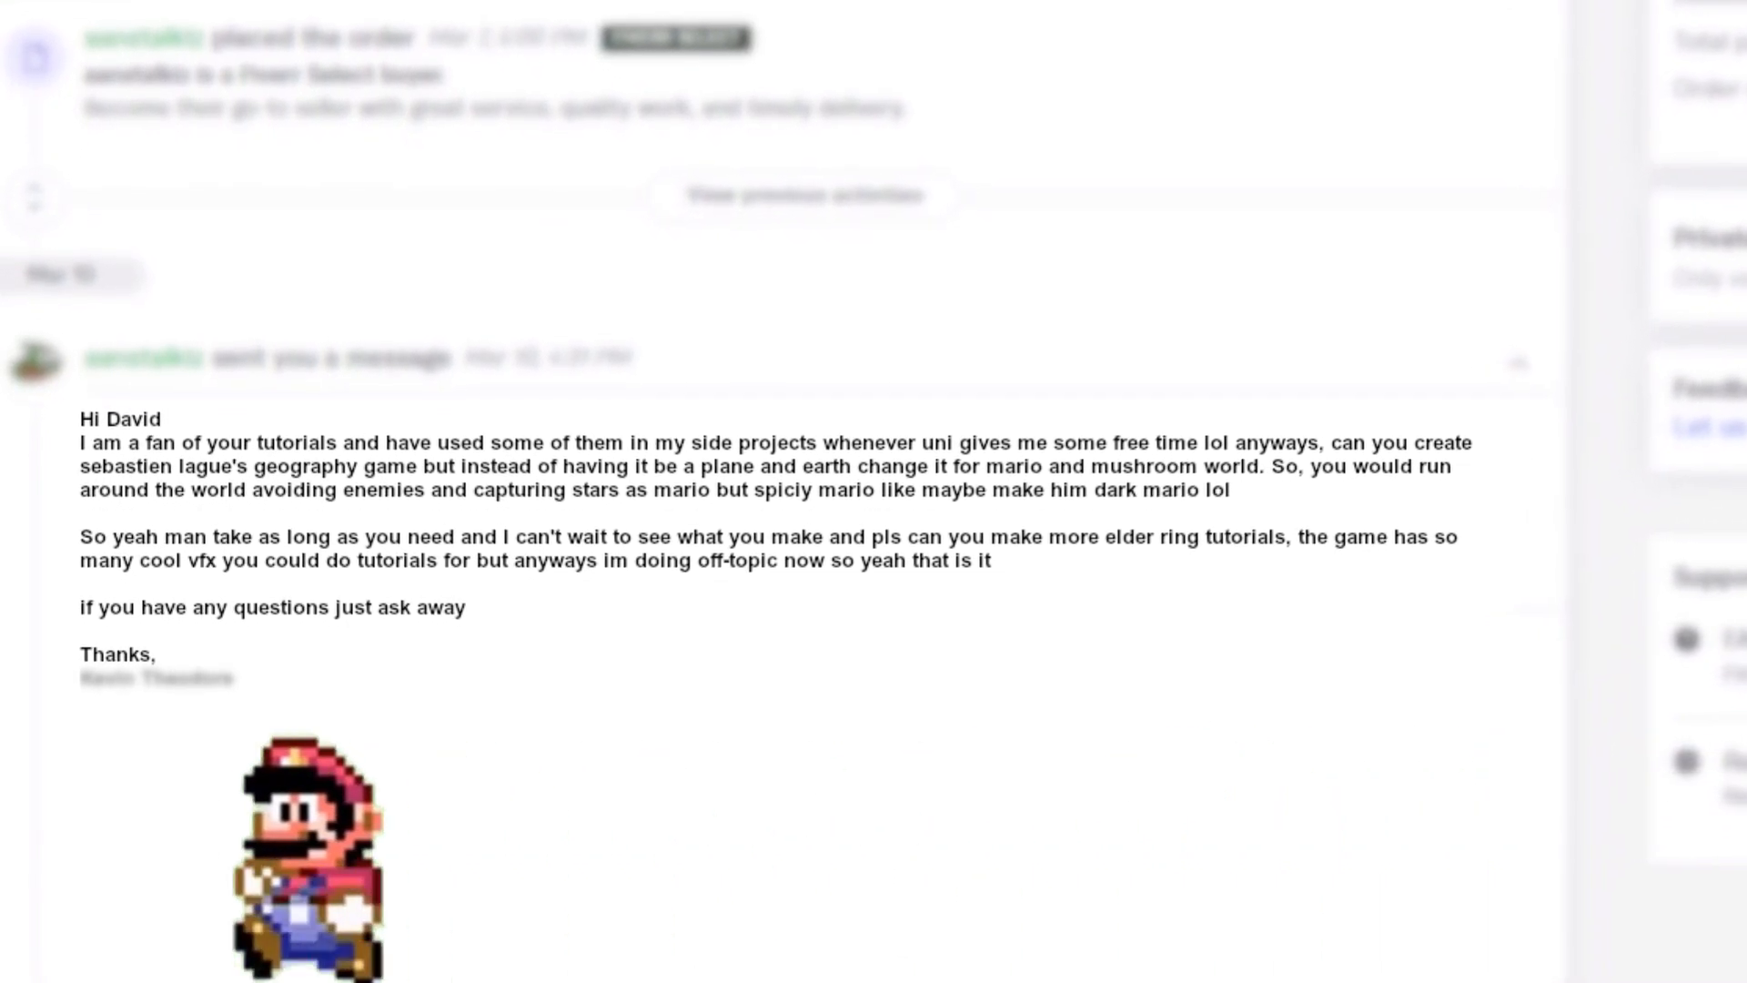
- Scroll down to the buyer's Mario planet request about avoiding enemies and collecting stars
scroll("down", 3)
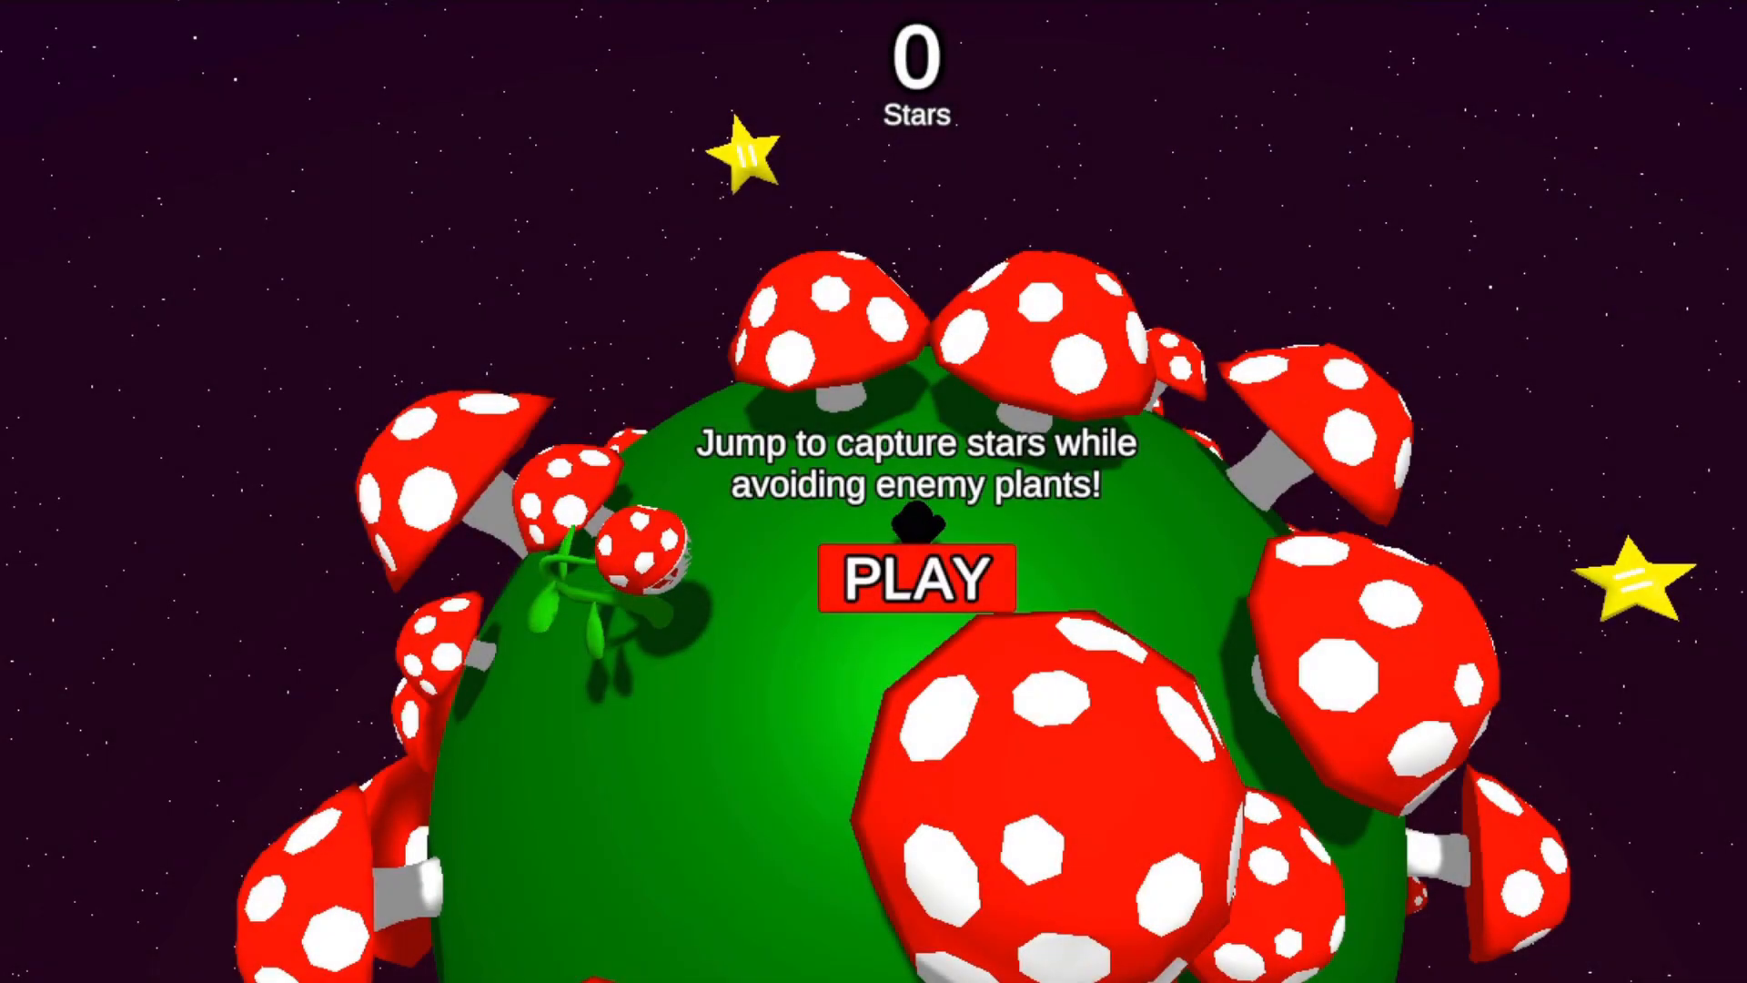
left_click(913, 579)
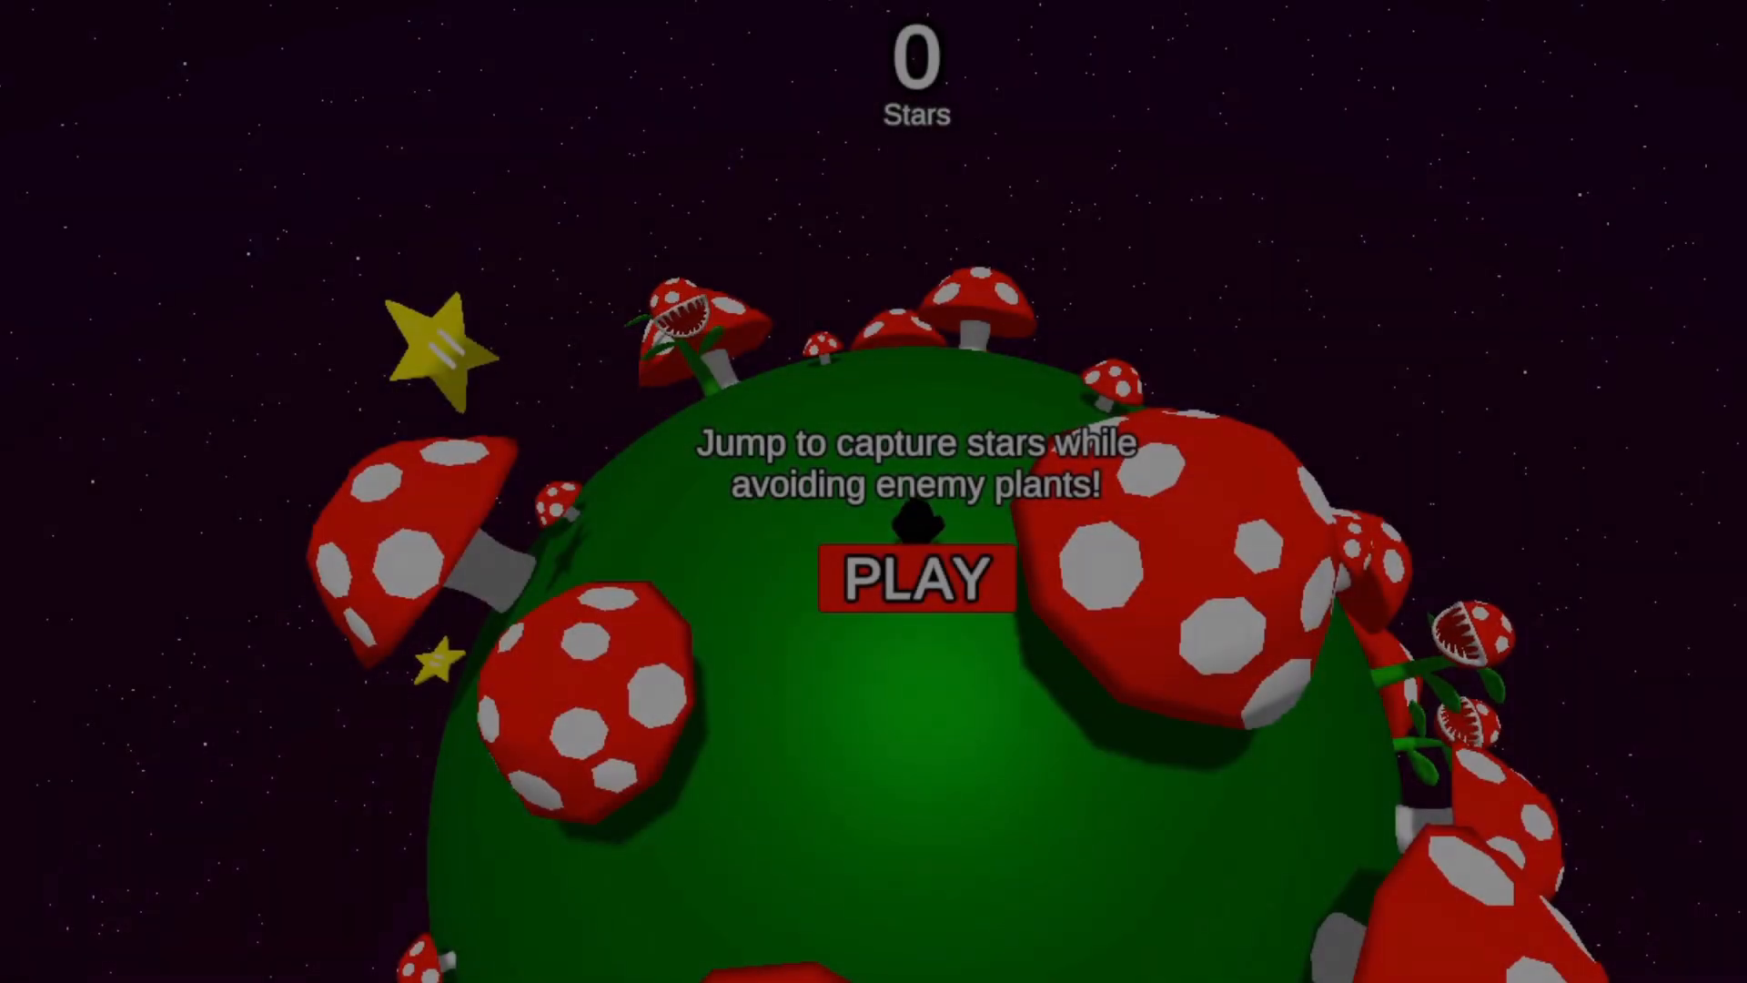
left_click(916, 579)
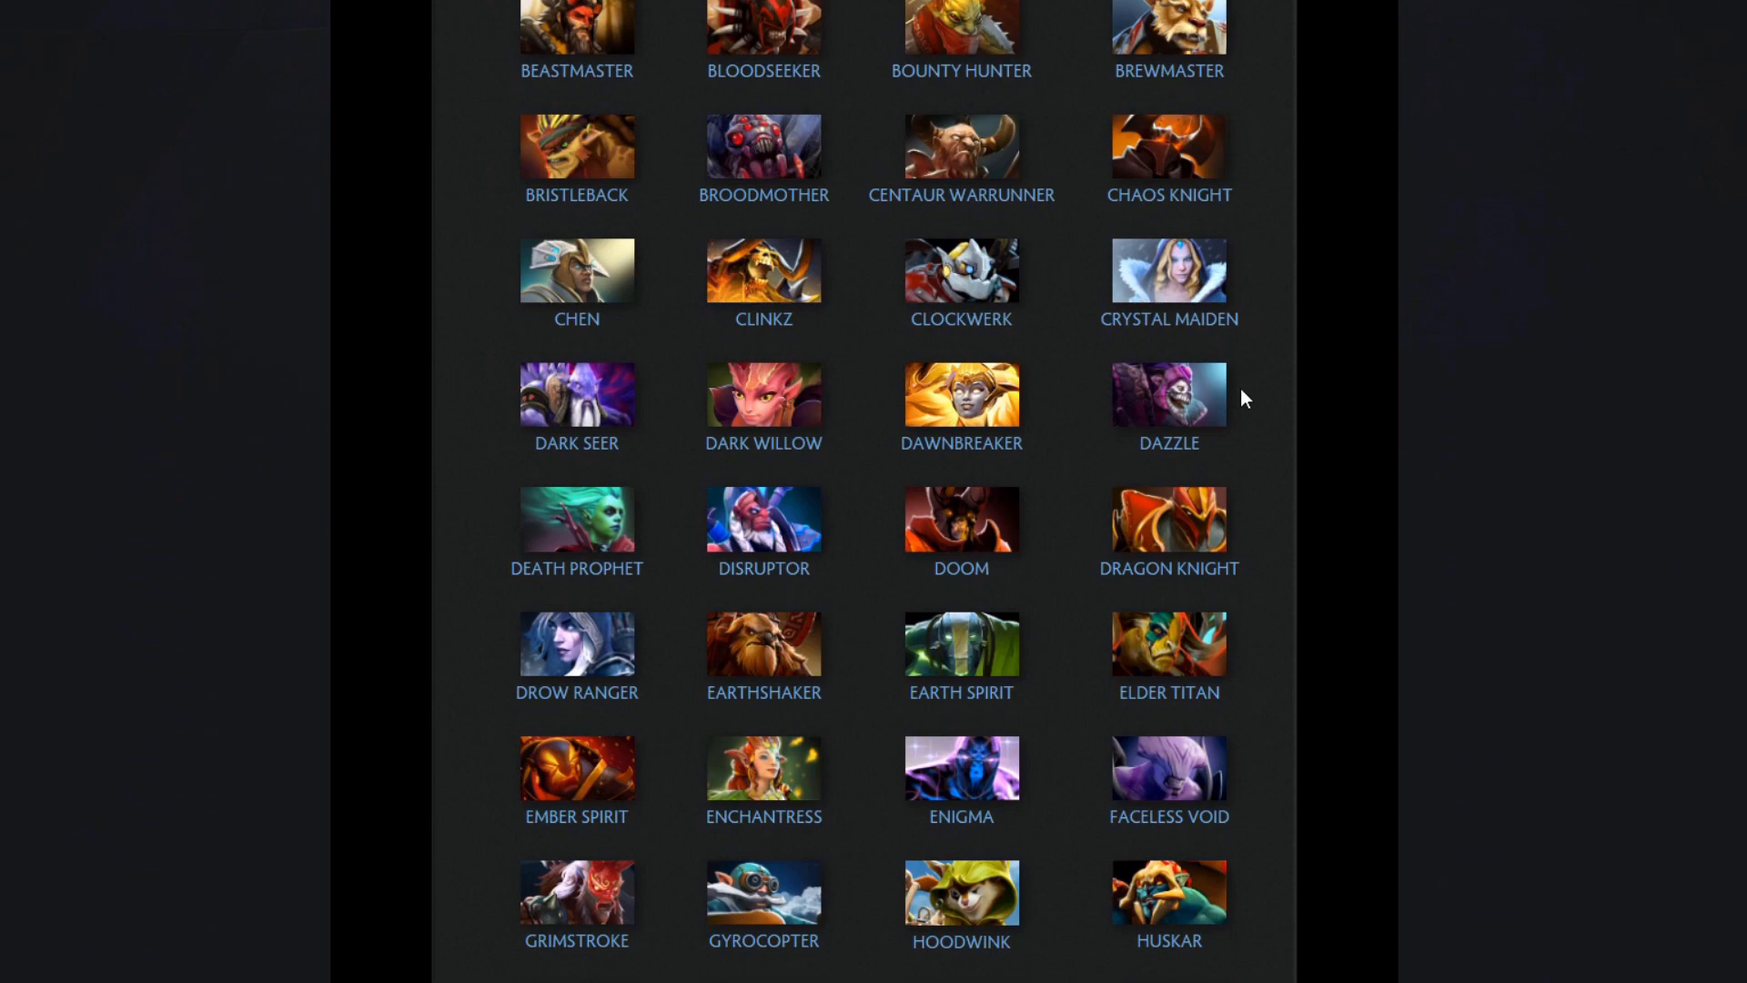
- Select the Crystal Maiden portrait in the Dota 2 workshop hero grid
left_click(1169, 269)
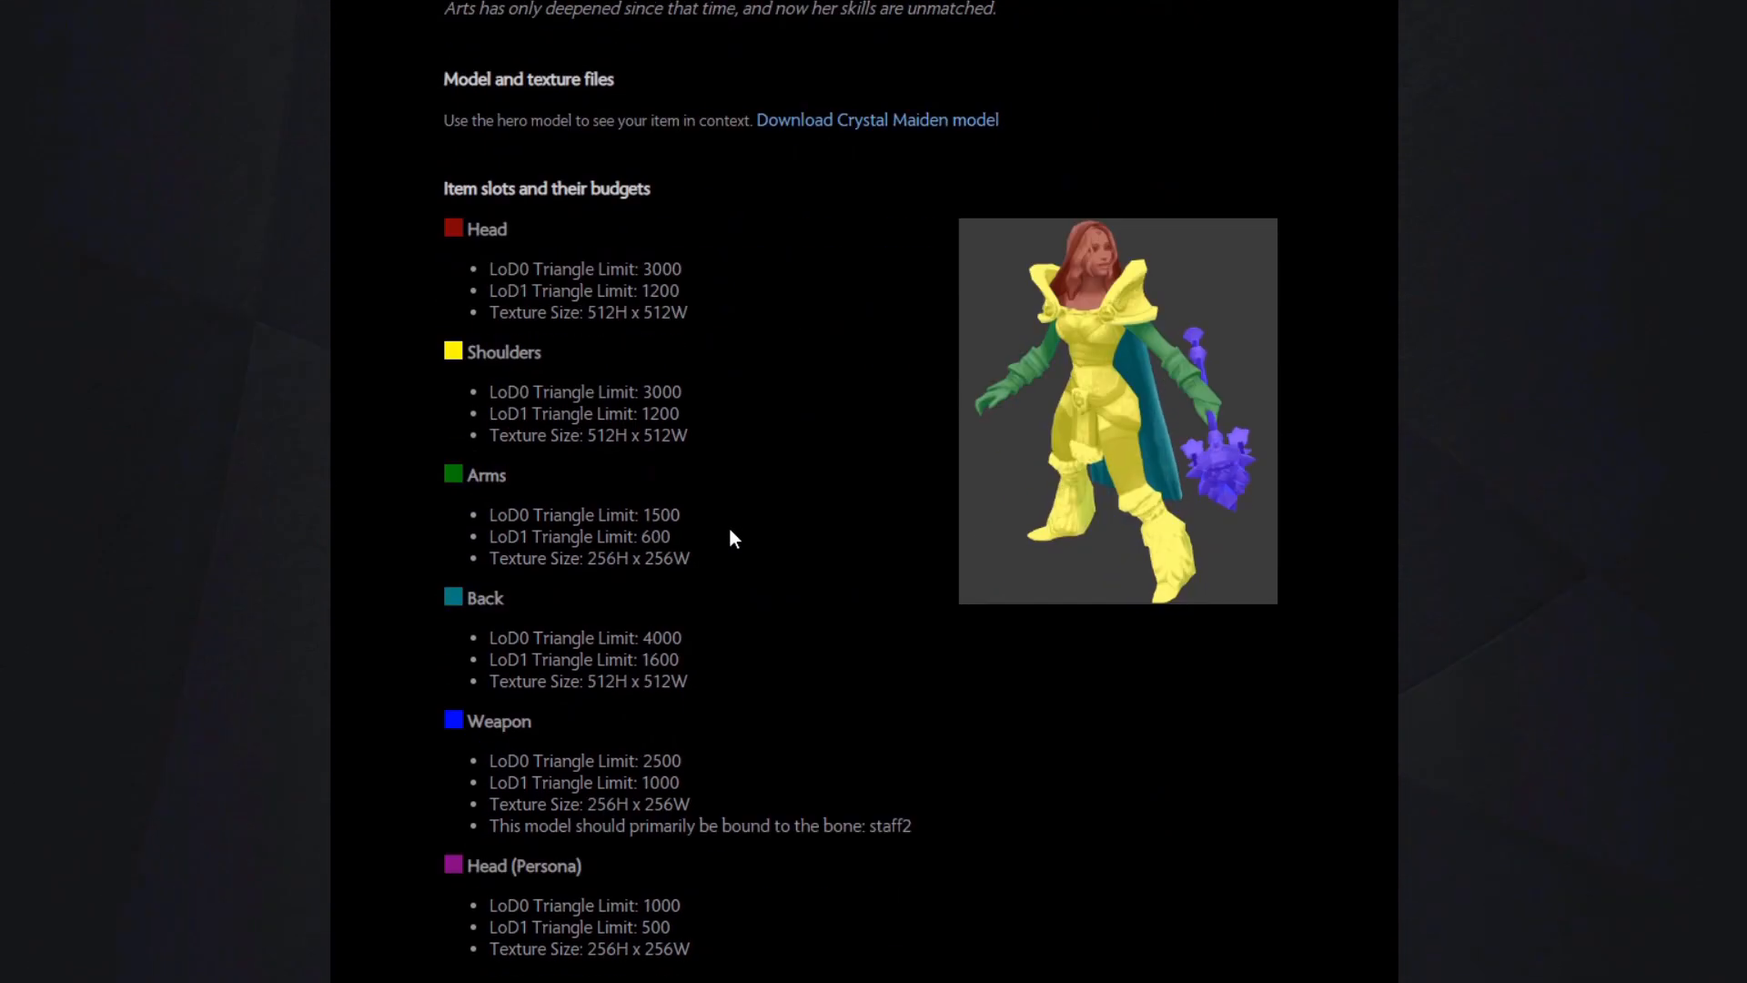